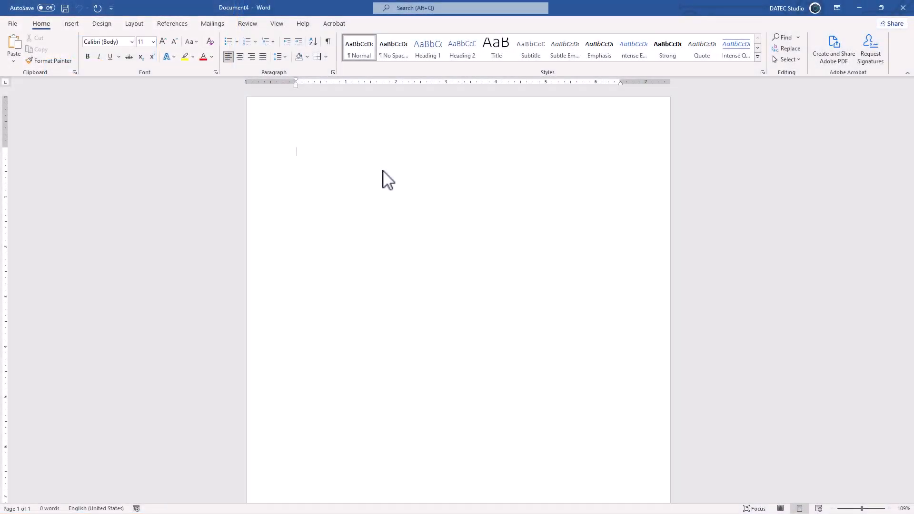
Step: Generate five paragraphs of ten sentences with =rand(5,10)
{"action": "type", "text": "=rand"}
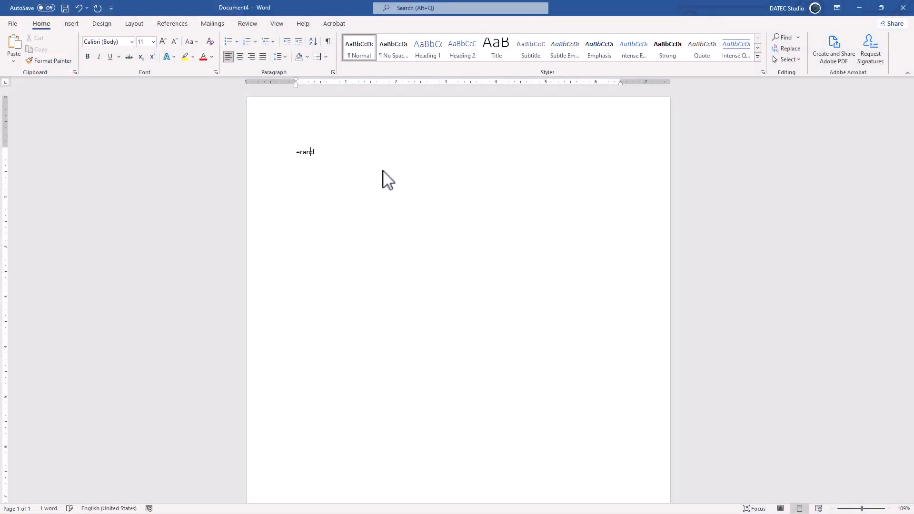
{"action": "type", "text": "(5"}
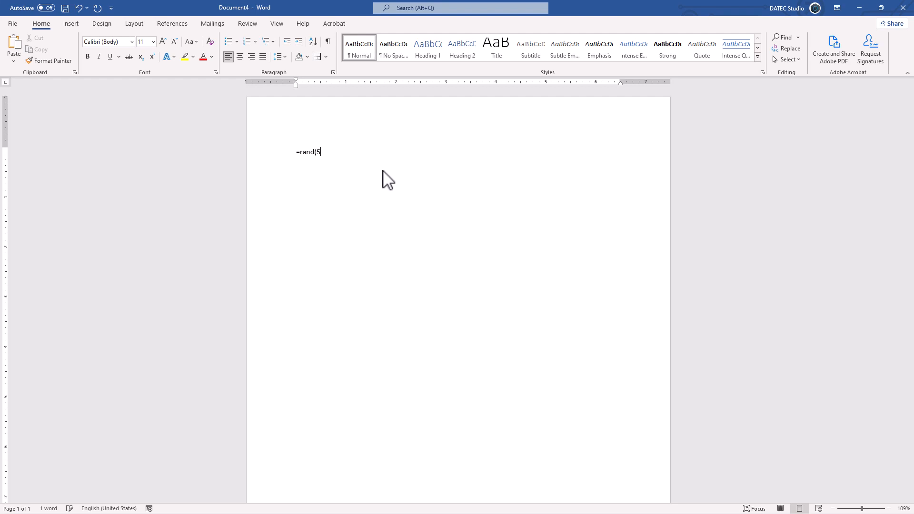
{"action": "type", "text": ",10)"}
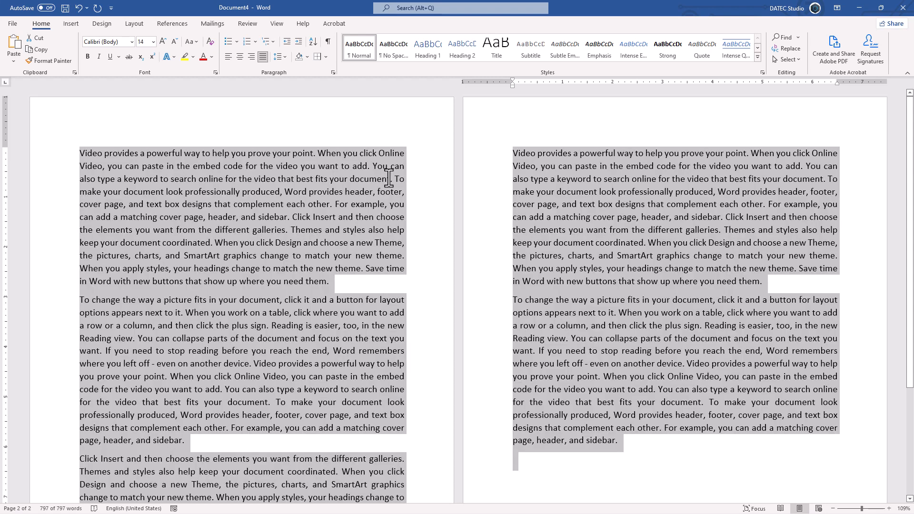
Step: Look at the paragraph border list, then move to the Design ribbon
{"action": "left_click", "coordinate": [318, 56]}
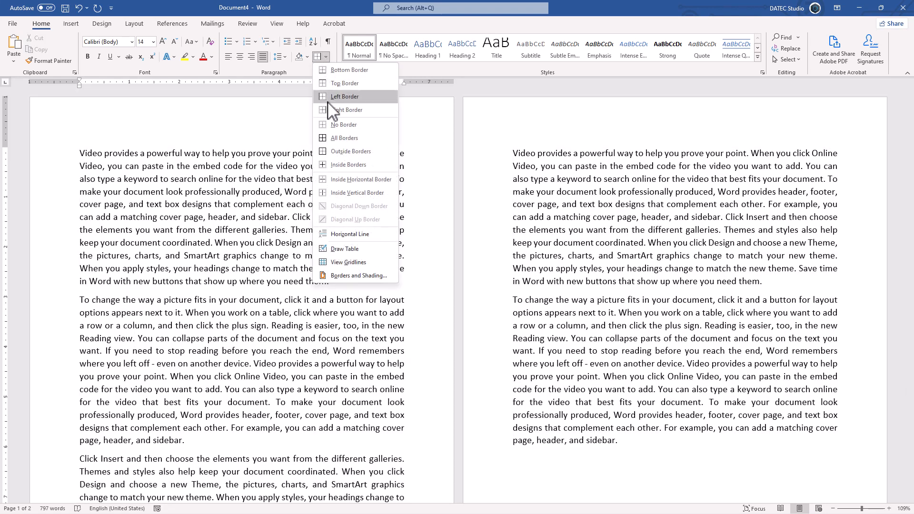
{"action": "mouse_move", "coordinate": [358, 275]}
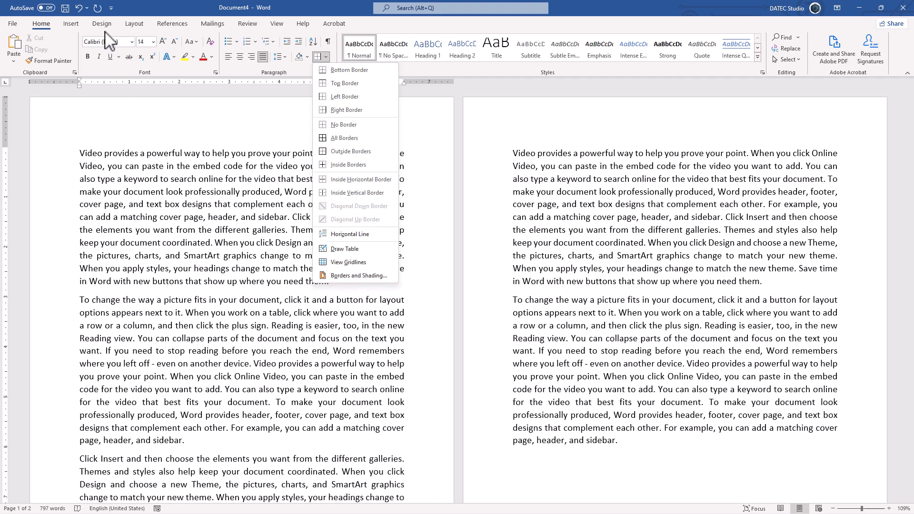
{"action": "left_click", "coordinate": [102, 24]}
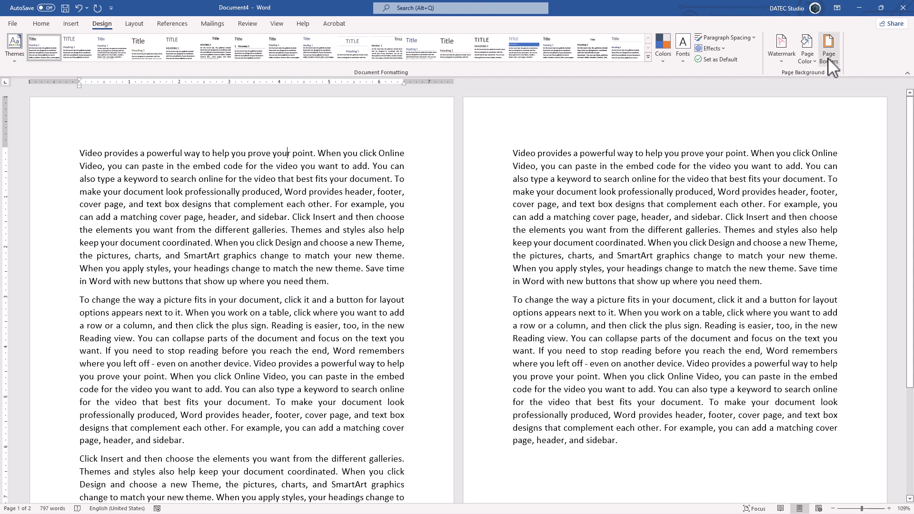
{"action": "mouse_move", "coordinate": [829, 48]}
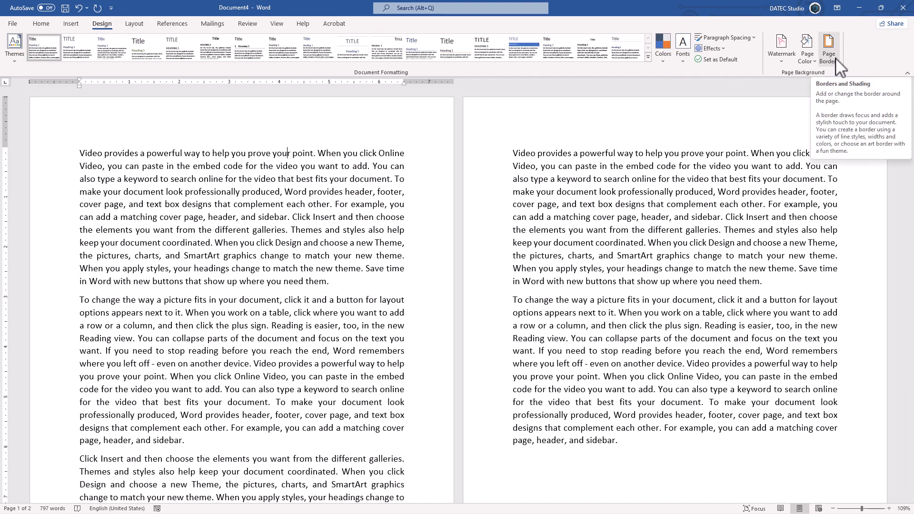
Step: Apply a Box page border at 4½ pt width with the left edge removed
{"action": "left_click", "coordinate": [829, 48]}
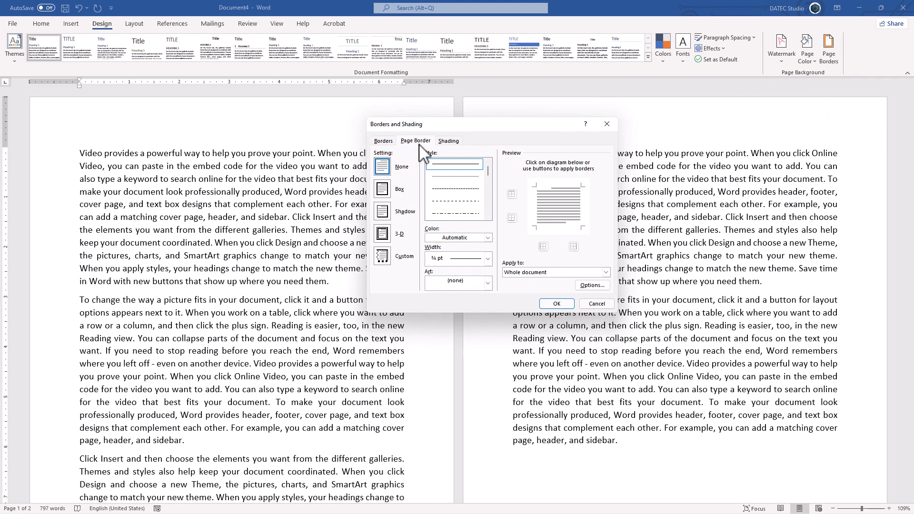
{"action": "mouse_move", "coordinate": [422, 166]}
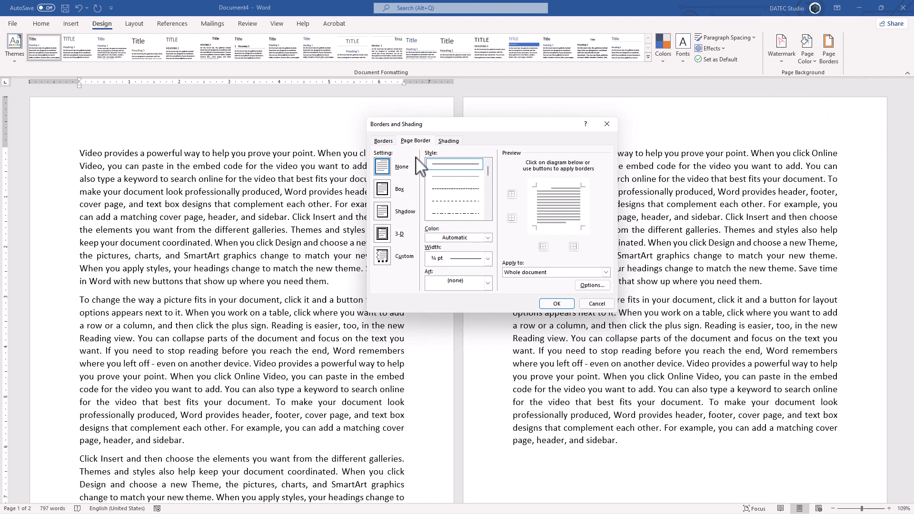
{"action": "mouse_move", "coordinate": [391, 202]}
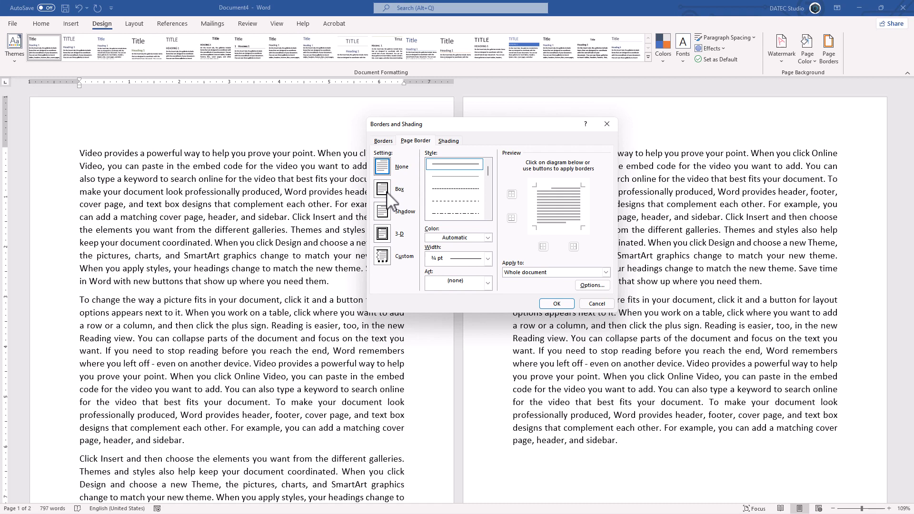
{"action": "left_click", "coordinate": [382, 189]}
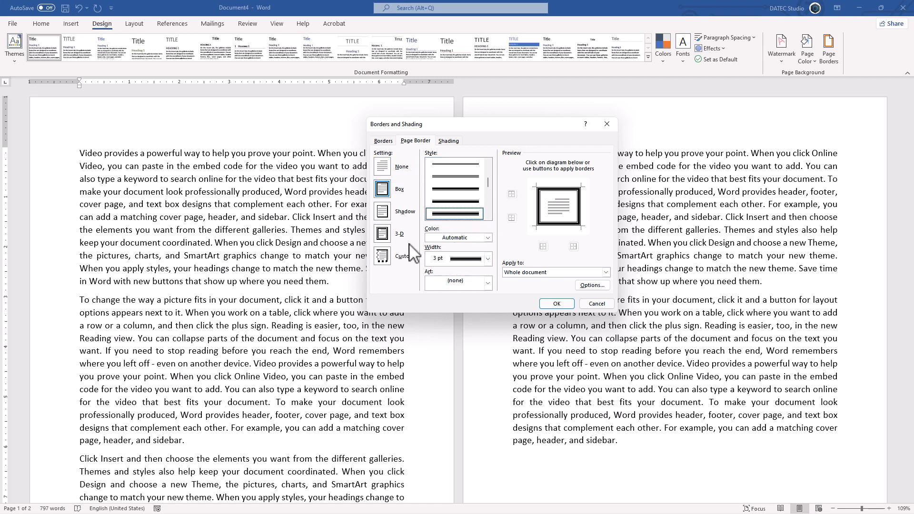
{"action": "mouse_move", "coordinate": [502, 242]}
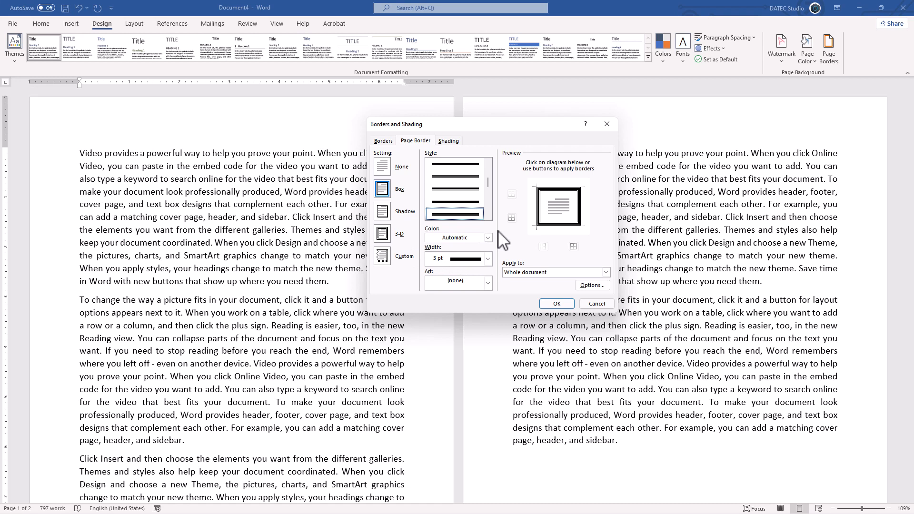
{"action": "mouse_move", "coordinate": [385, 266]}
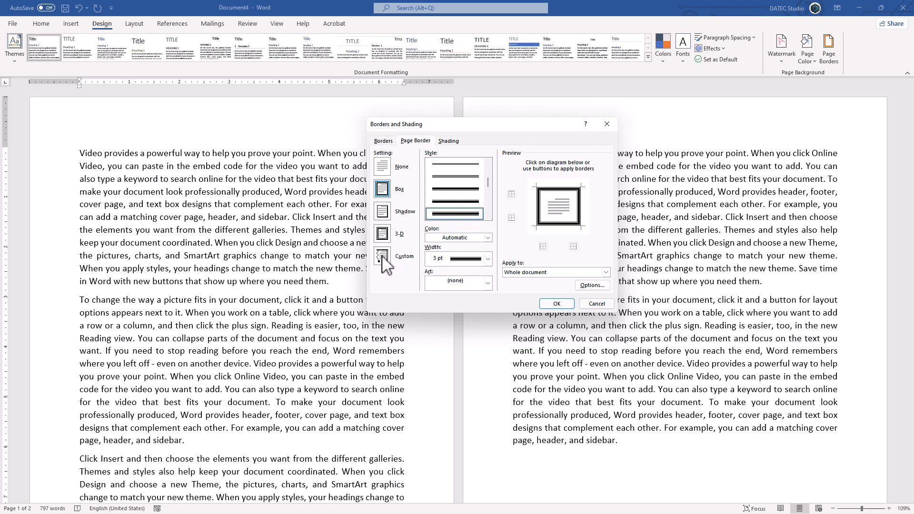
{"action": "mouse_move", "coordinate": [547, 217]}
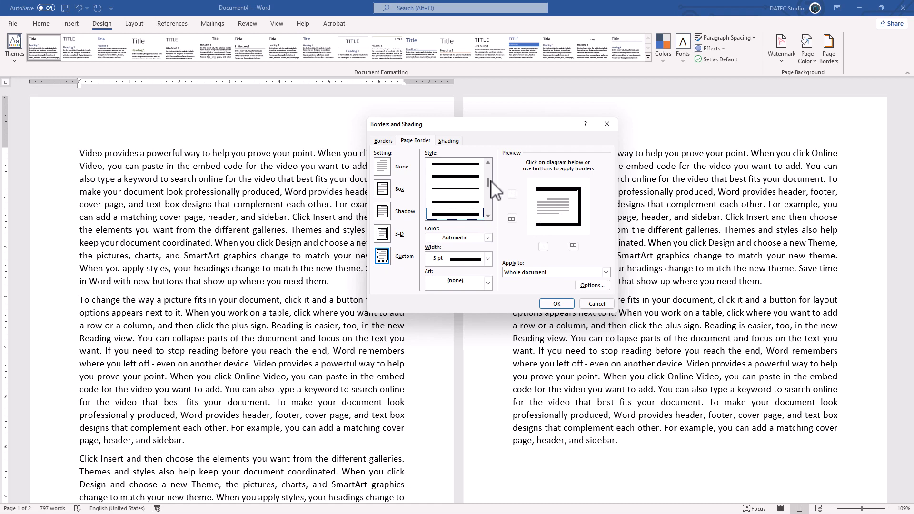
{"action": "left_click", "coordinate": [488, 259]}
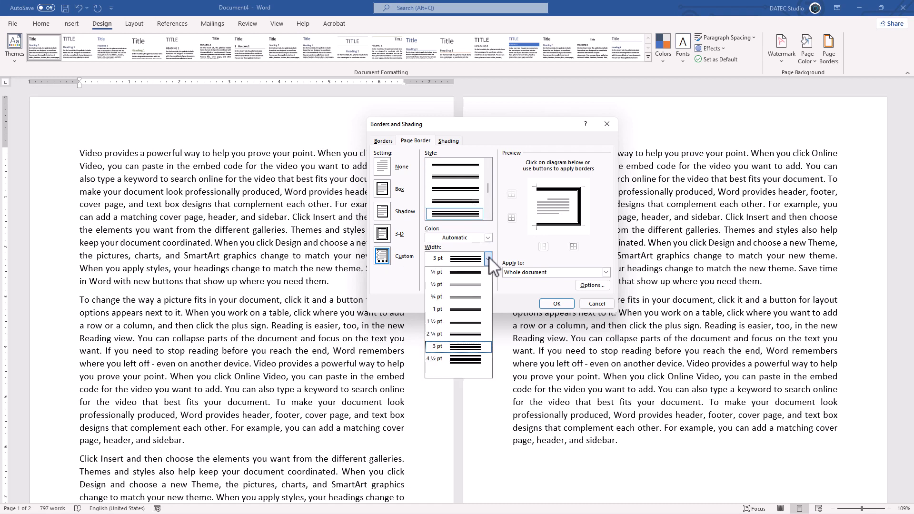
{"action": "left_click", "coordinate": [434, 359]}
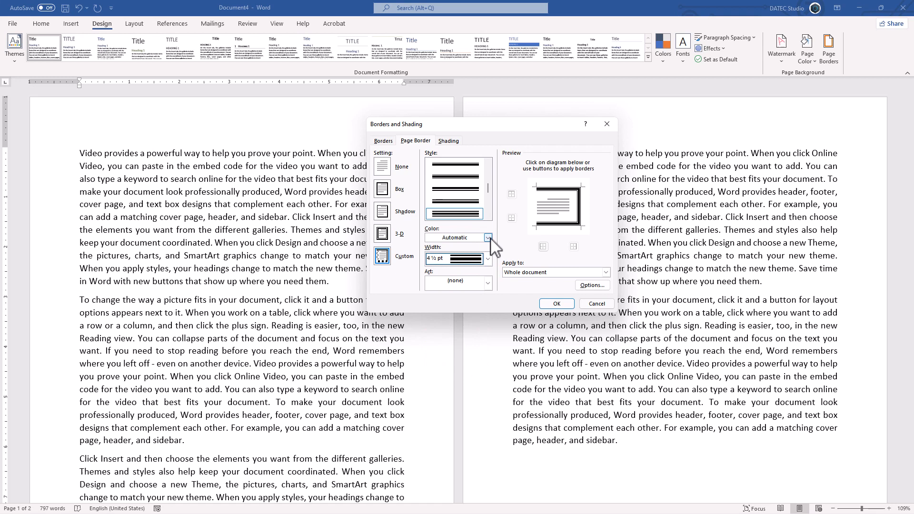
{"action": "left_click", "coordinate": [488, 238]}
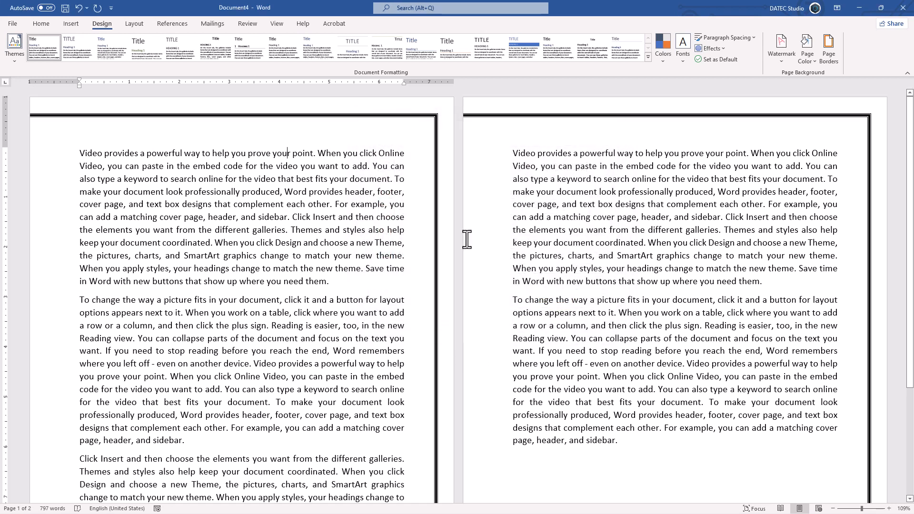
Step: Restyle the page border with a 4½ pt red left edge and apply it
{"action": "left_click", "coordinate": [829, 49]}
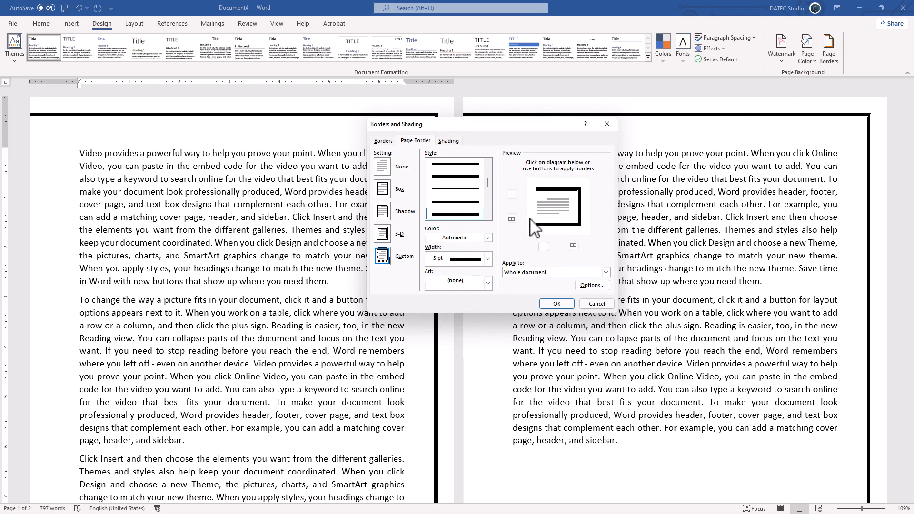
{"action": "left_click", "coordinate": [487, 259]}
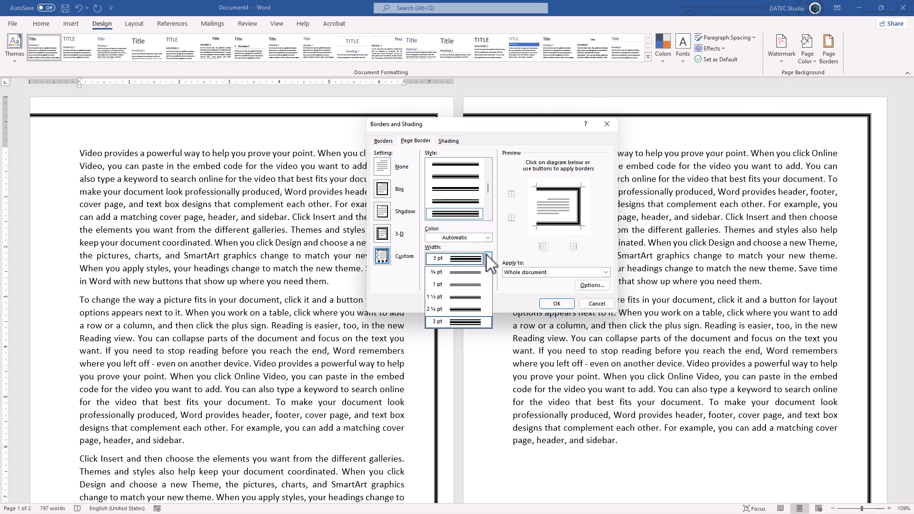
{"action": "left_click", "coordinate": [487, 237]}
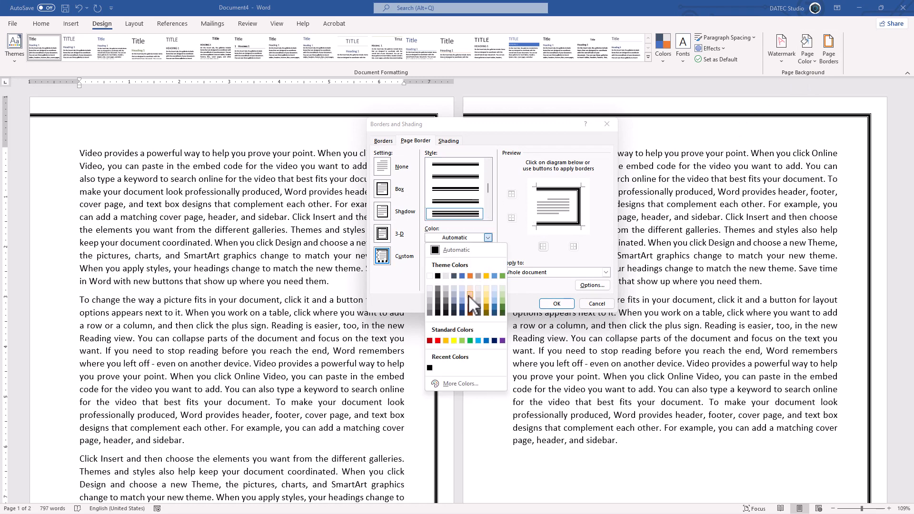
{"action": "left_click", "coordinate": [473, 304]}
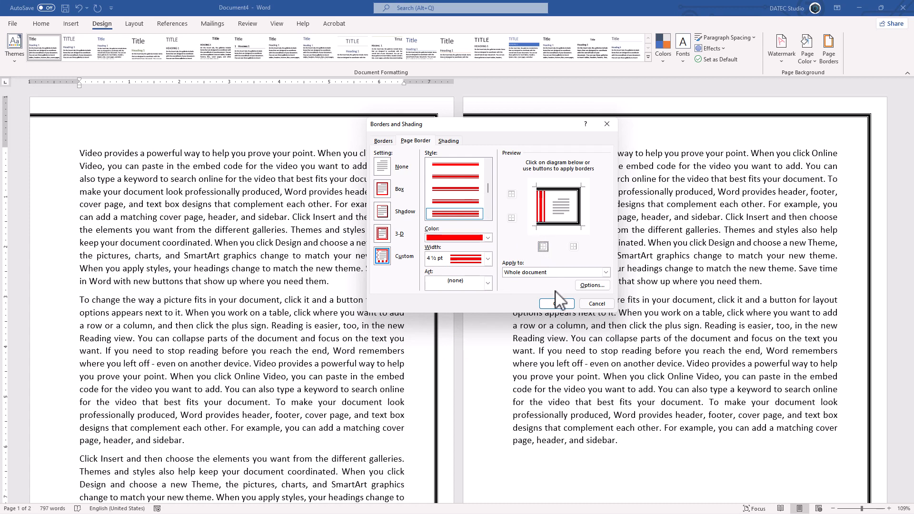
{"action": "left_click", "coordinate": [555, 303]}
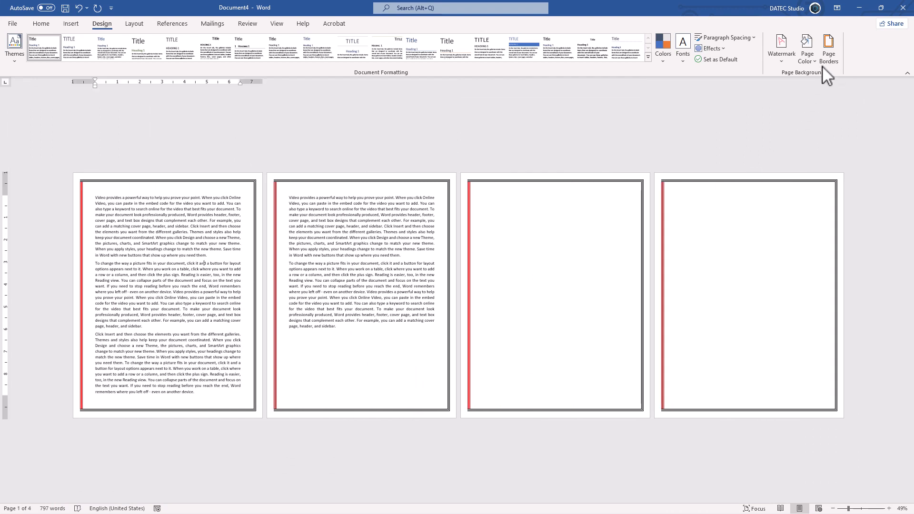
Step: Reopen the Borders and Shading dialog from Page Borders
{"action": "left_click", "coordinate": [829, 48]}
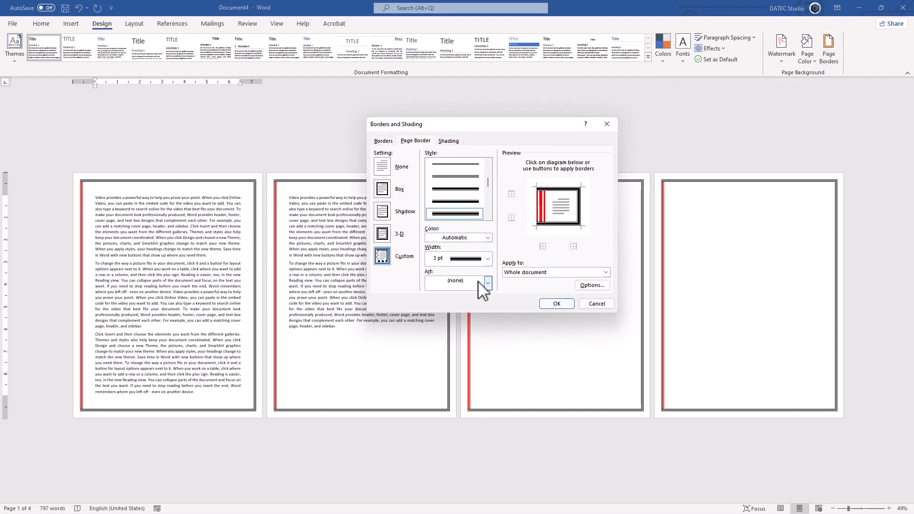
Step: Choose the red apples art border and apply it to all pages
{"action": "left_click", "coordinate": [488, 283]}
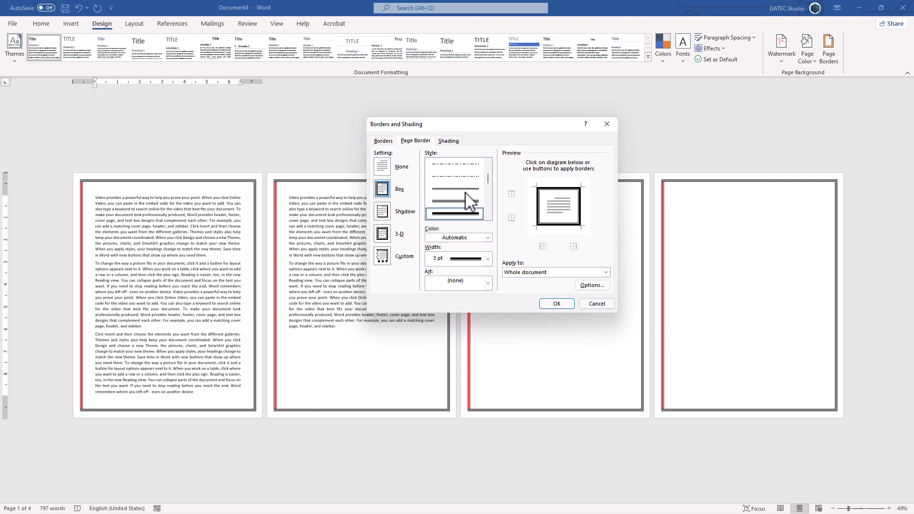
{"action": "left_click", "coordinate": [487, 283]}
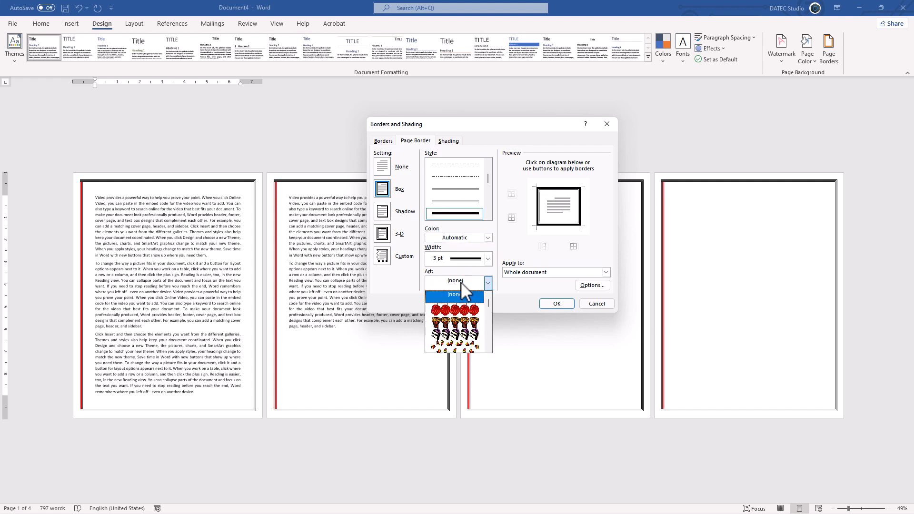
{"action": "left_click", "coordinate": [455, 283]}
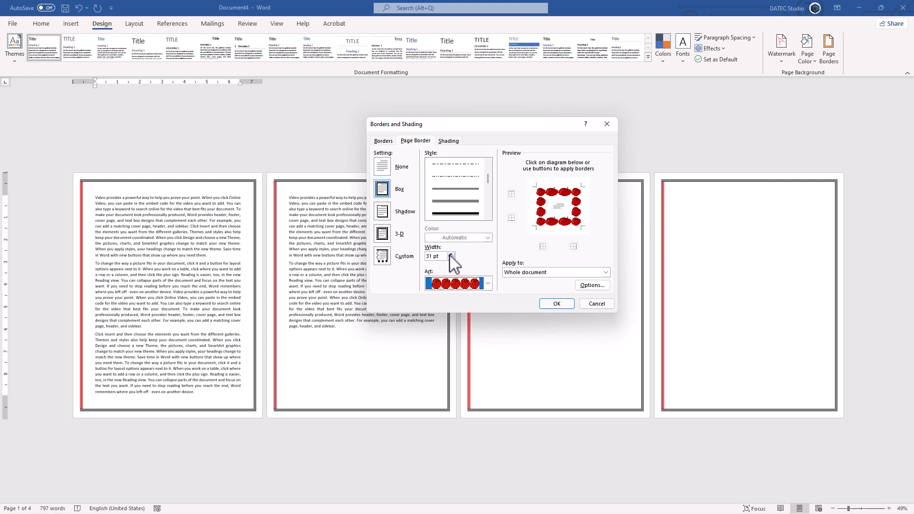
{"action": "left_click", "coordinate": [555, 303]}
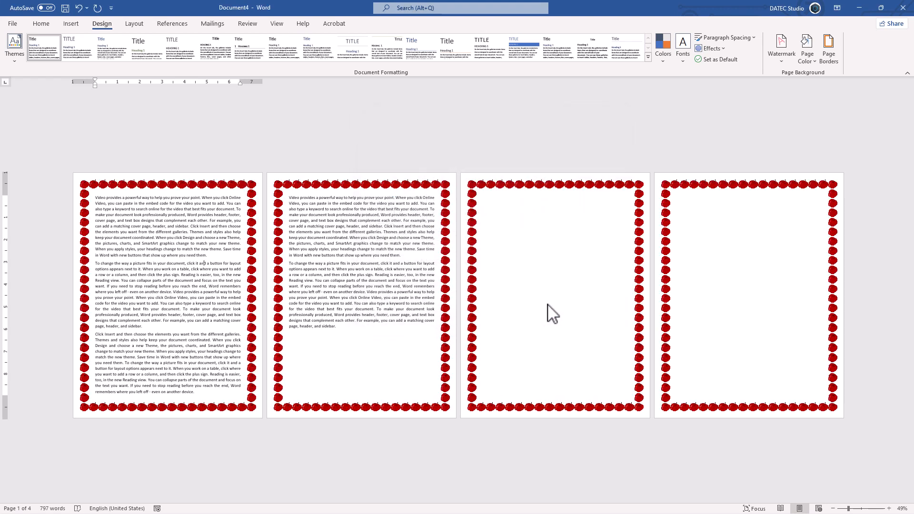
{"action": "mouse_move", "coordinate": [461, 297]}
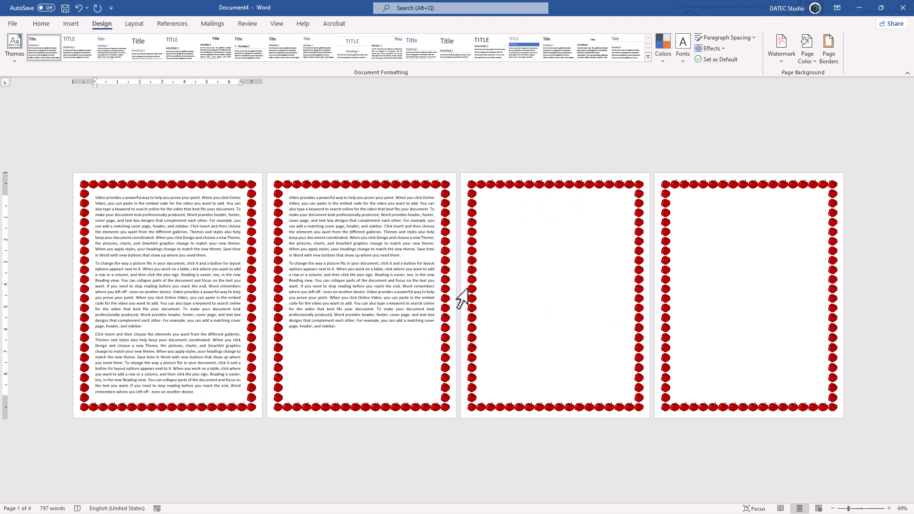
{"action": "mouse_move", "coordinate": [711, 282]}
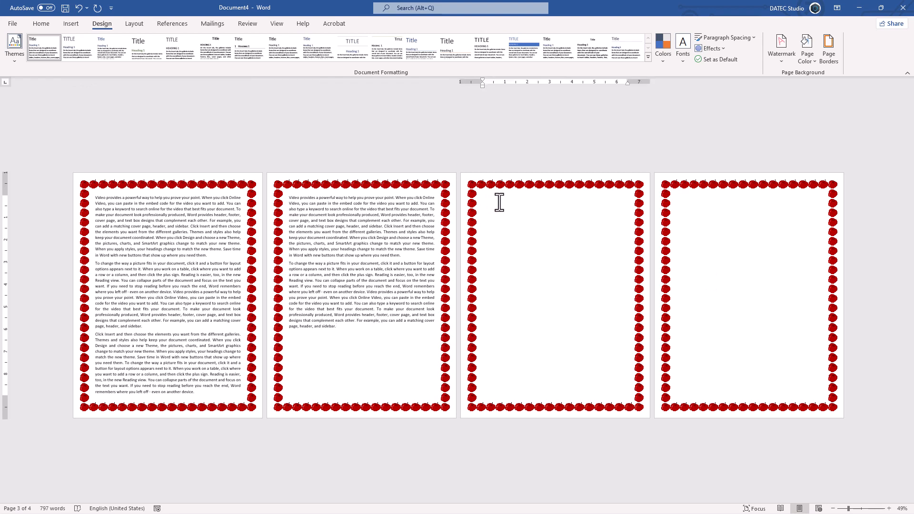
{"action": "left_click", "coordinate": [829, 48]}
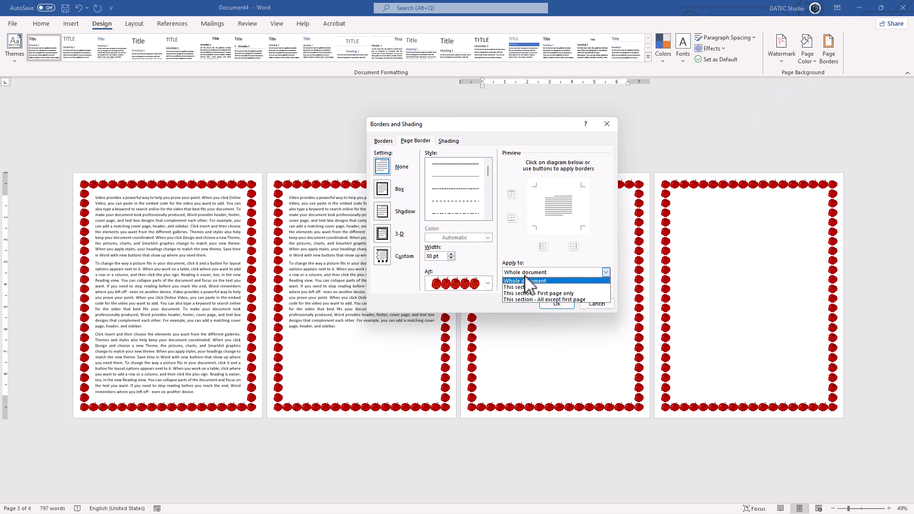
{"action": "mouse_move", "coordinate": [519, 287]}
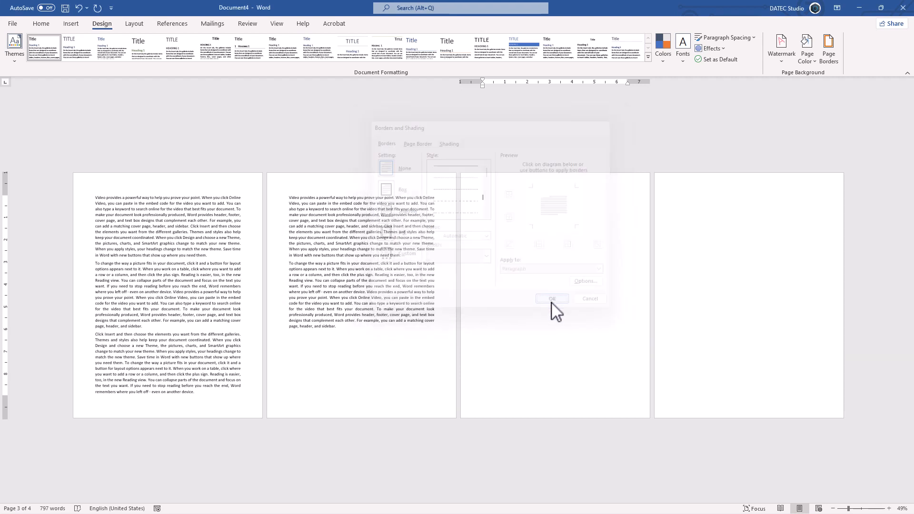
{"action": "left_click", "coordinate": [551, 298]}
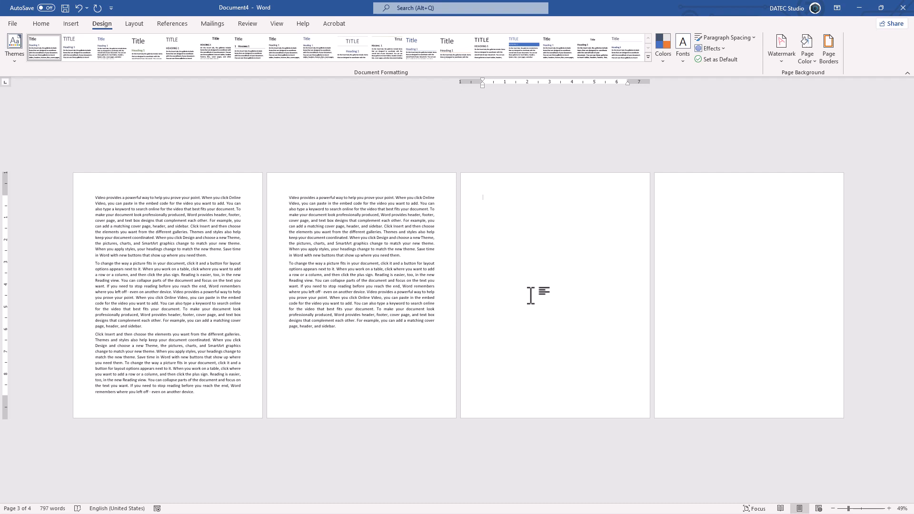
{"action": "left_click", "coordinate": [828, 48]}
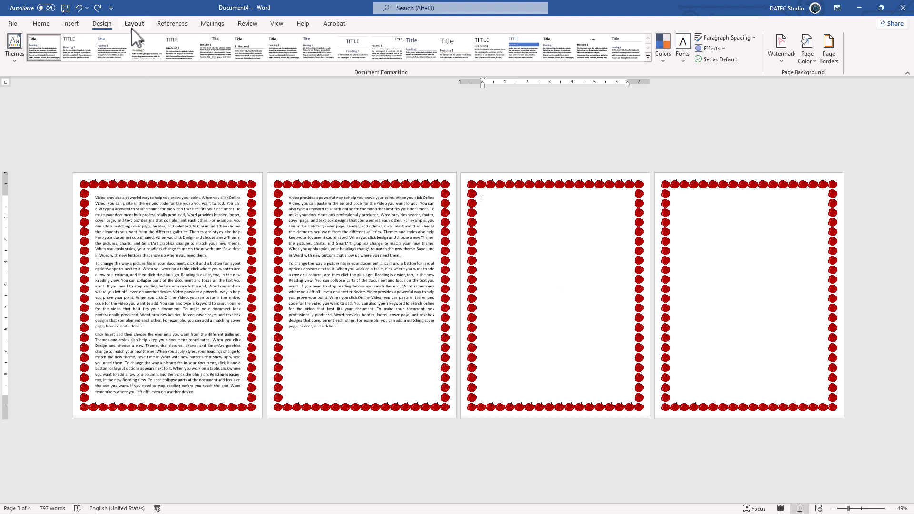
Step: Bring up the Breaks list on the Layout ribbon for a section break
{"action": "left_click", "coordinate": [134, 23]}
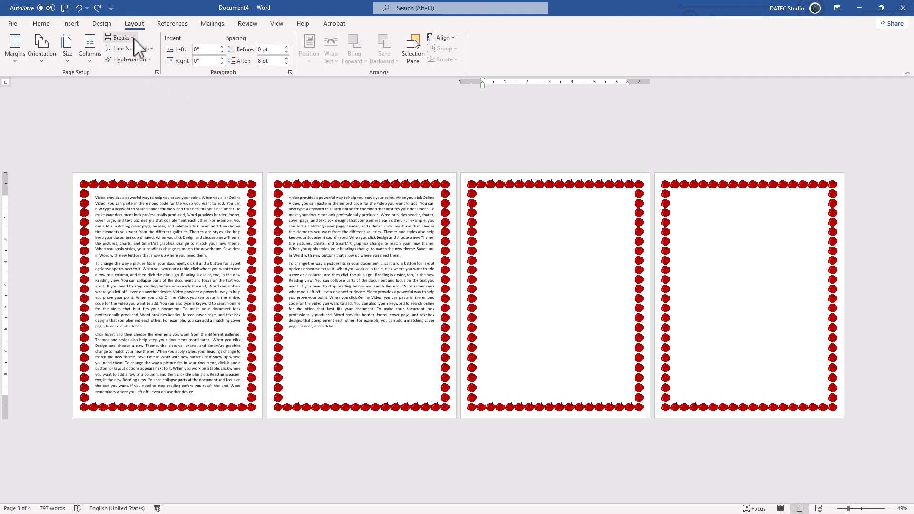
{"action": "left_click", "coordinate": [121, 37]}
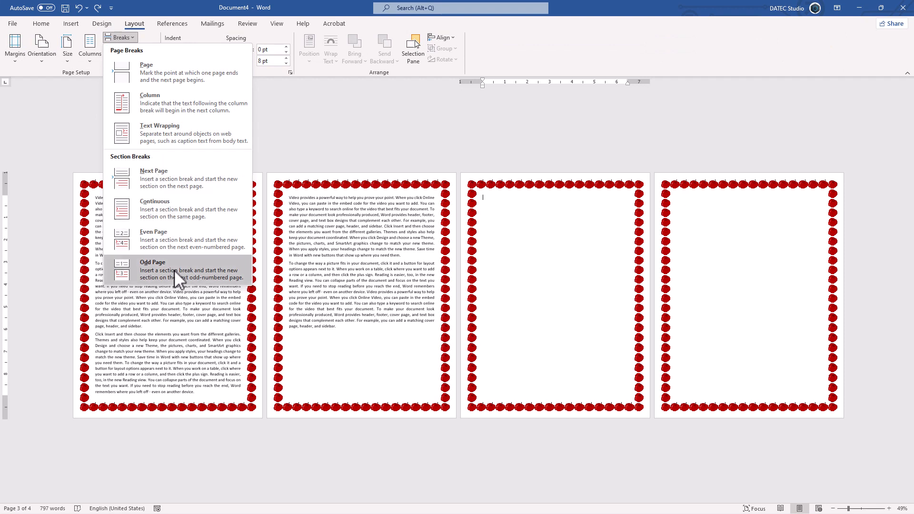
{"action": "mouse_move", "coordinate": [181, 208]}
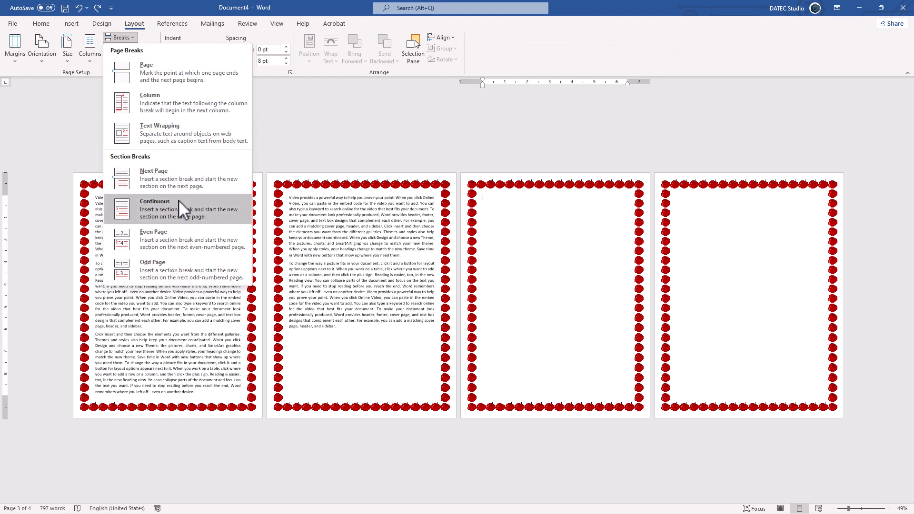
{"action": "mouse_move", "coordinate": [167, 222]}
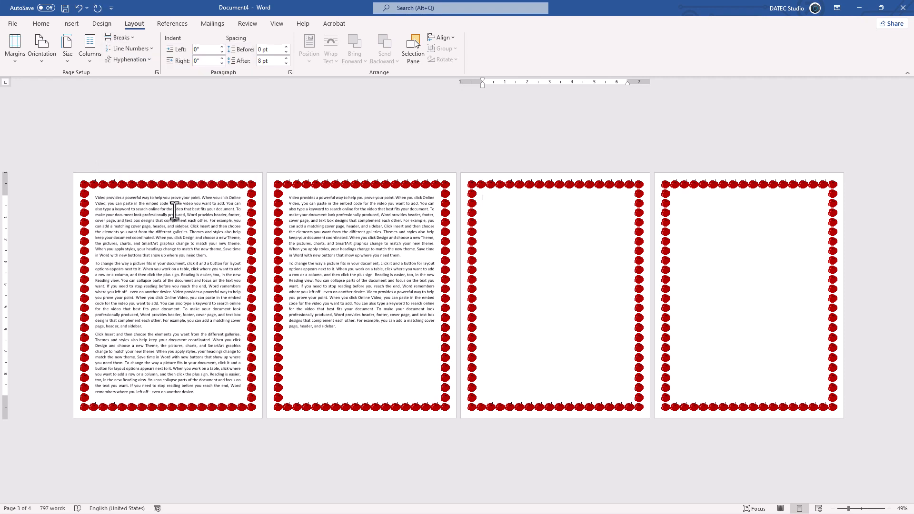
Step: Show hidden formatting marks and open the paragraph Borders list
{"action": "left_click", "coordinate": [41, 23]}
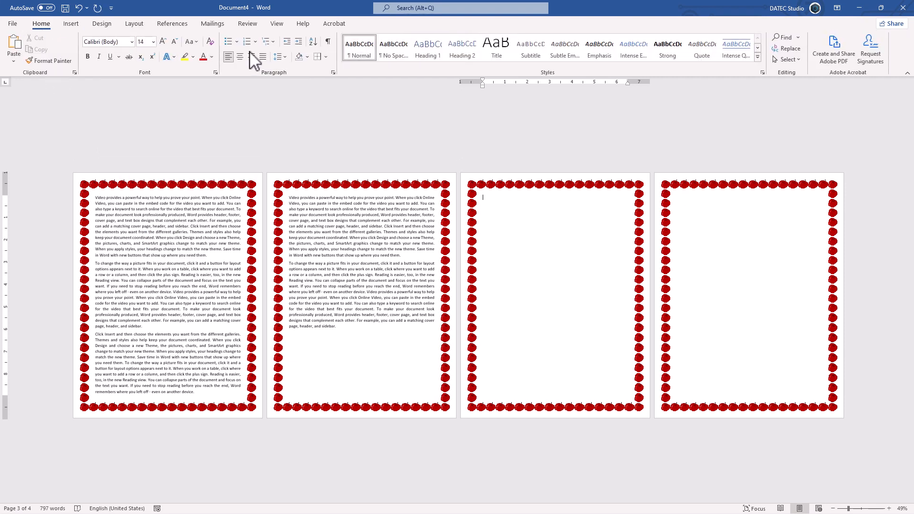
{"action": "left_click", "coordinate": [327, 41]}
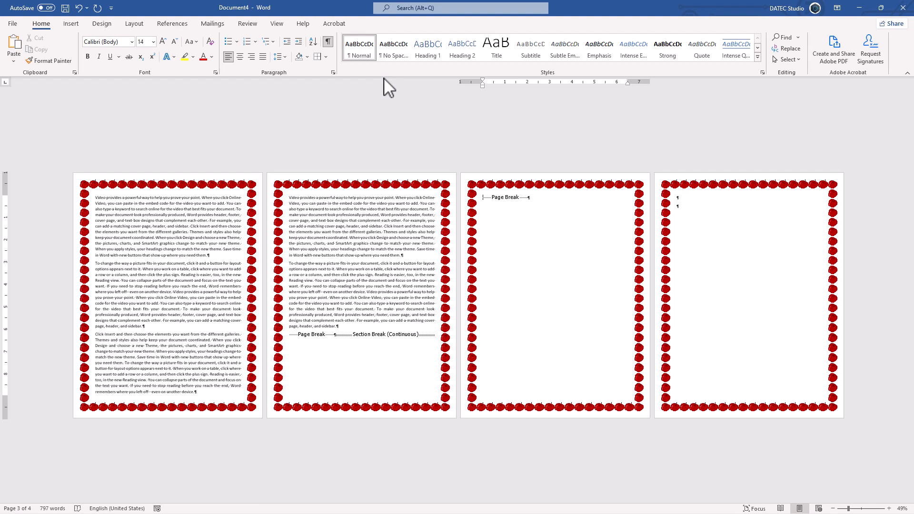
{"action": "left_click", "coordinate": [319, 57]}
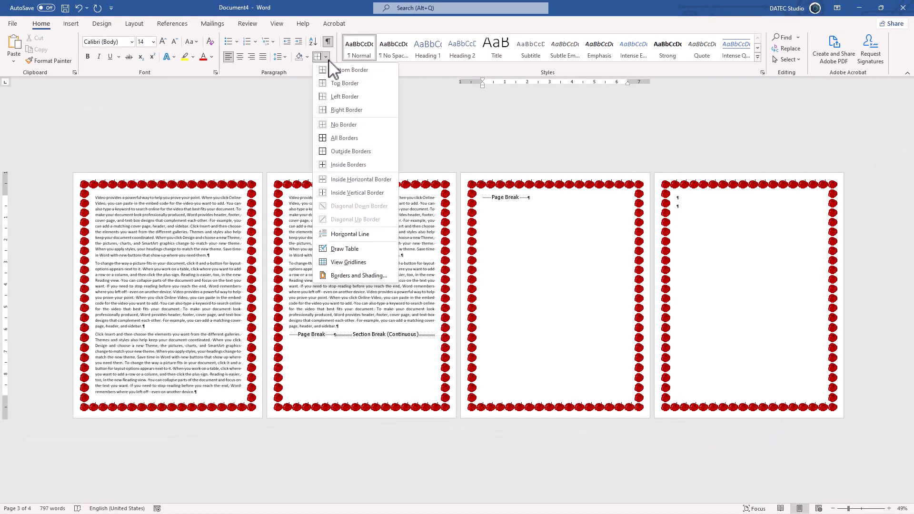
Step: Pick the cupcake art page border and set it to apply to this section
{"action": "left_click", "coordinate": [359, 276]}
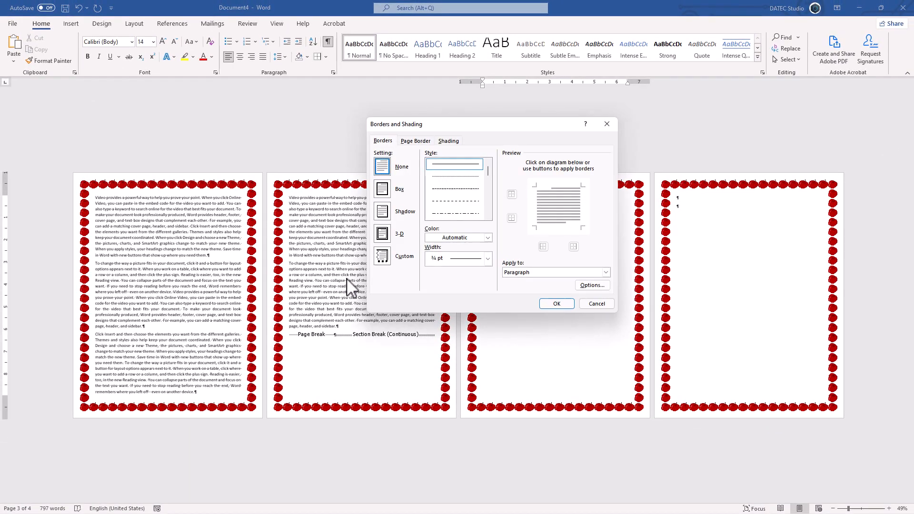
{"action": "left_click", "coordinate": [415, 141]}
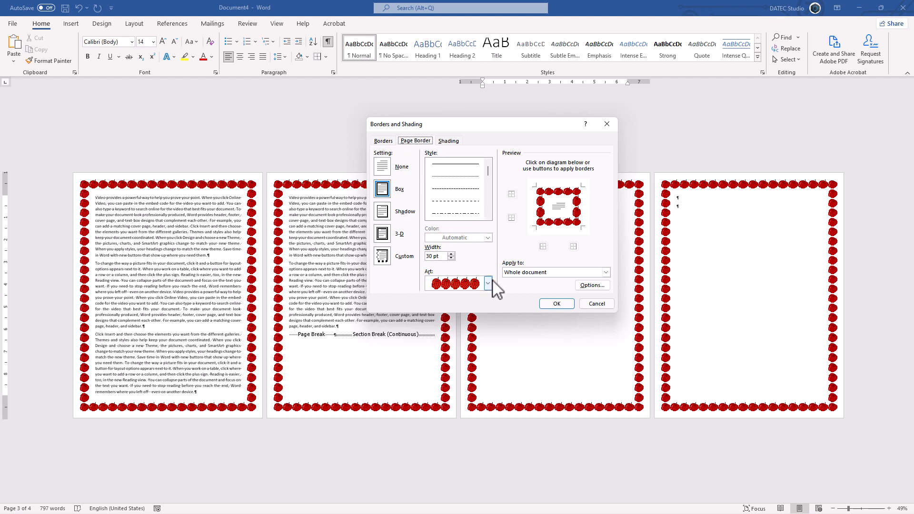
{"action": "left_click", "coordinate": [488, 284]}
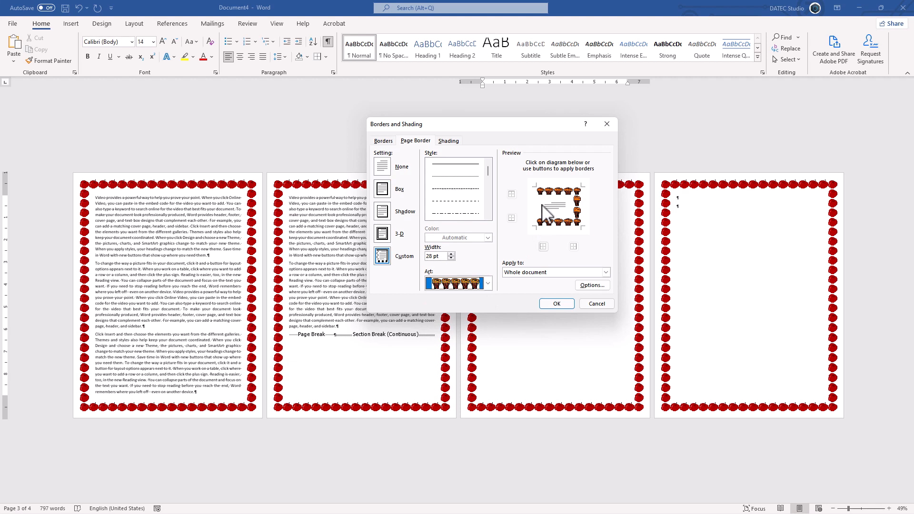
{"action": "left_click", "coordinate": [606, 272]}
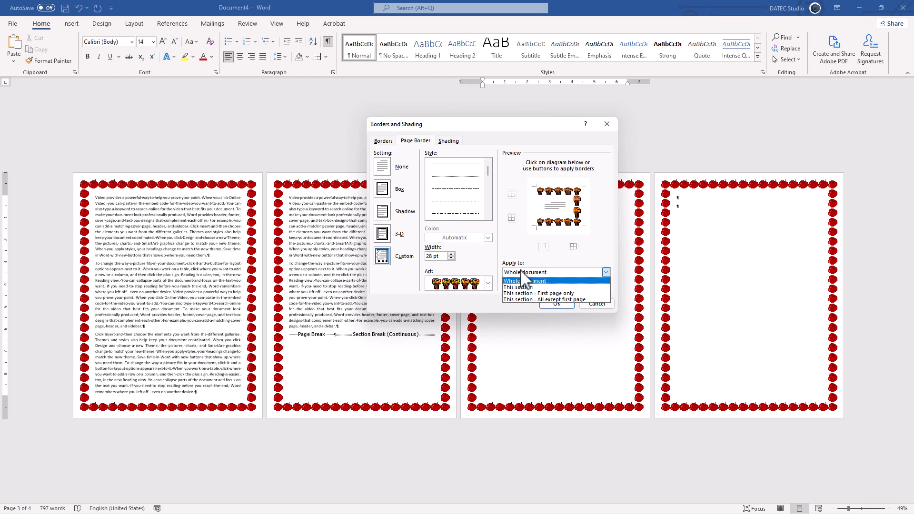
{"action": "mouse_move", "coordinate": [518, 286]}
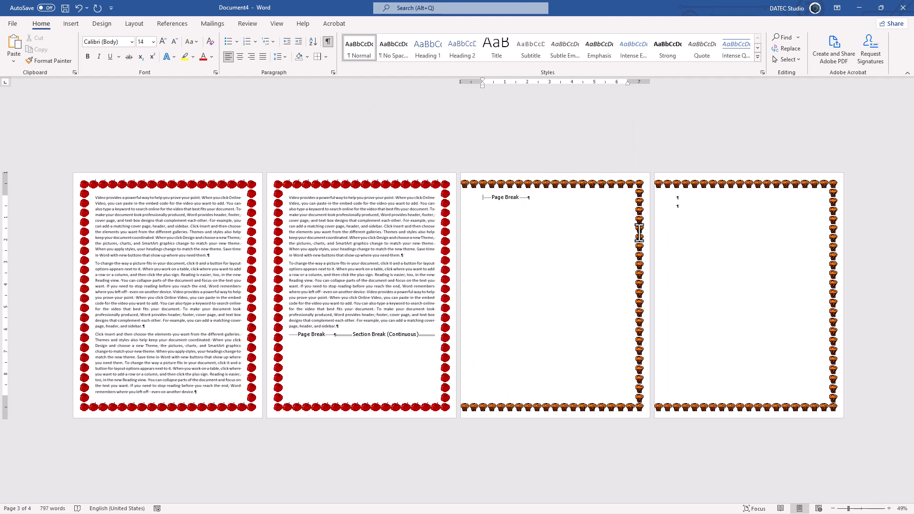
{"action": "mouse_move", "coordinate": [581, 245]}
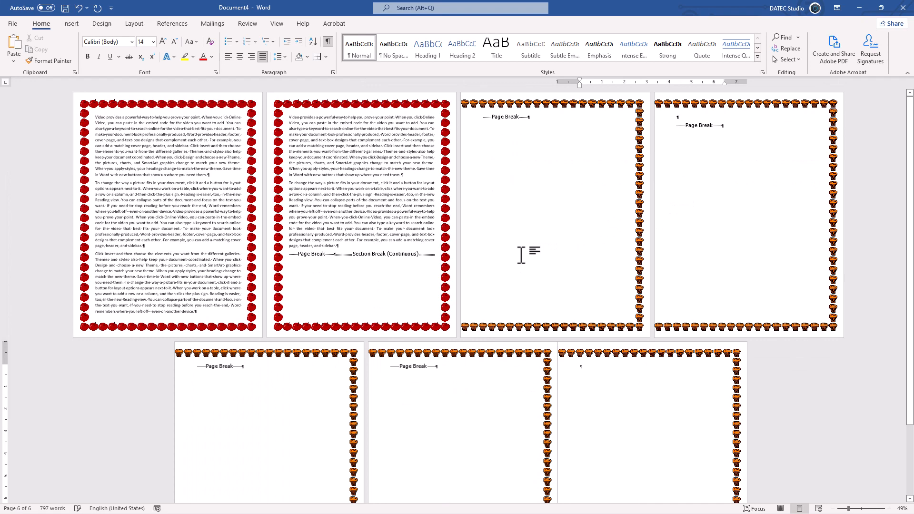
Step: Move to page five for another continuous section break and return to Design
{"action": "scroll", "scroll_direction": "down", "scroll_amount": 3}
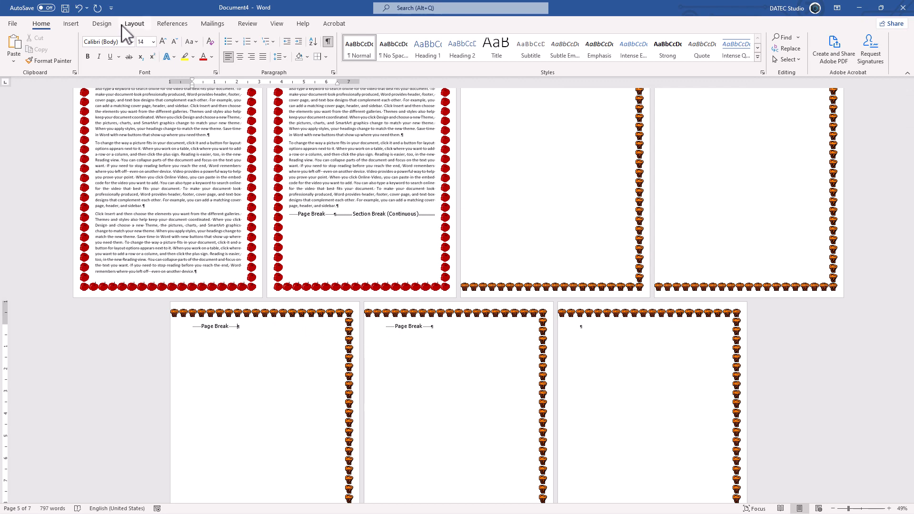
{"action": "left_click", "coordinate": [135, 23]}
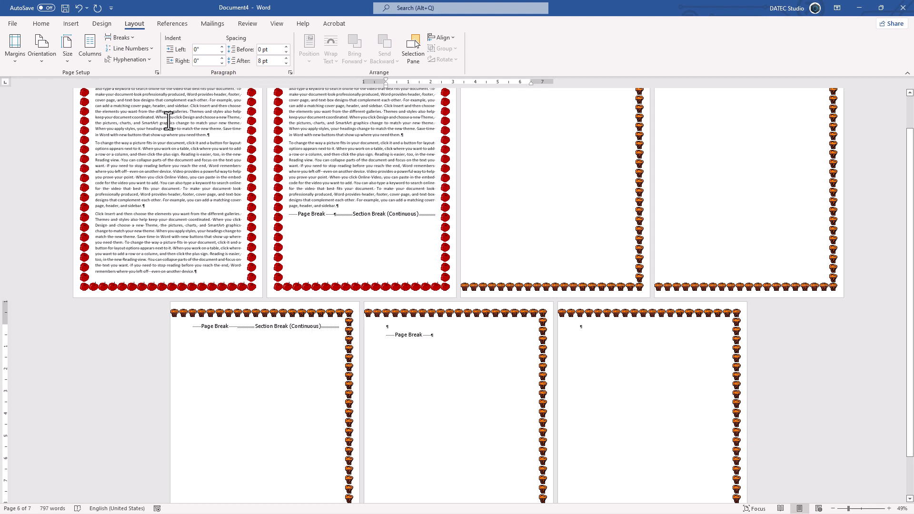
{"action": "left_click", "coordinate": [102, 22]}
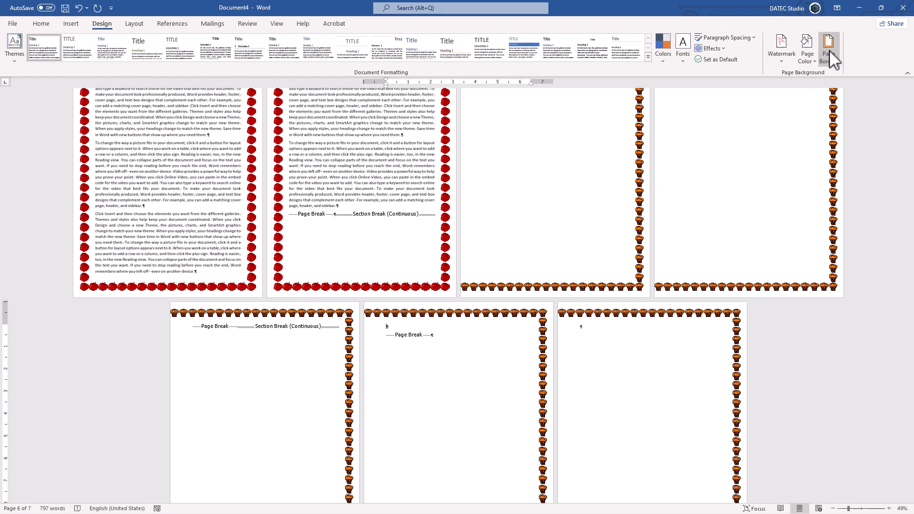
Step: Give the last section a plain solid 3 pt box page border
{"action": "left_click", "coordinate": [829, 49]}
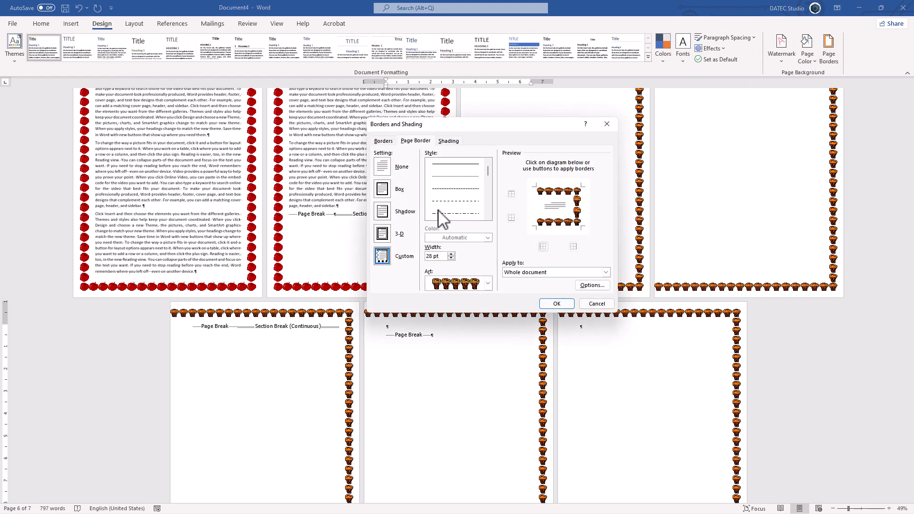
{"action": "left_click", "coordinate": [399, 189]}
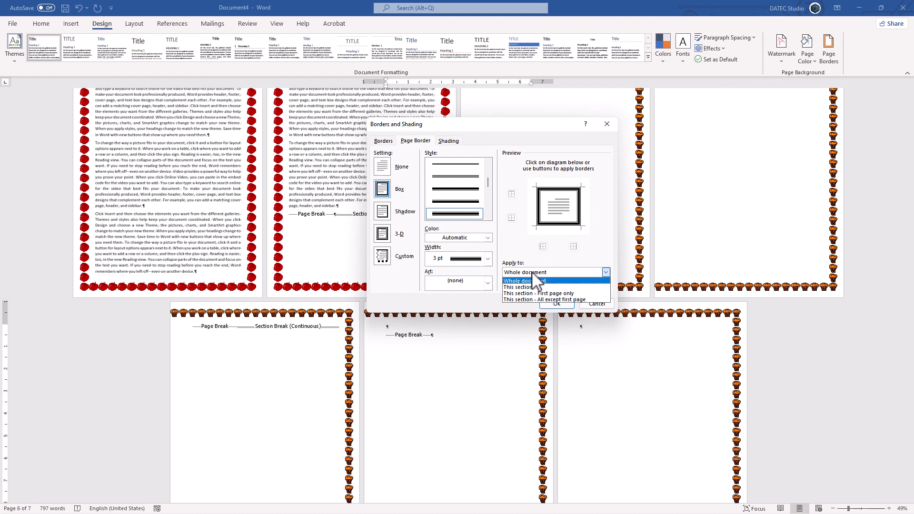
{"action": "mouse_move", "coordinate": [527, 292]}
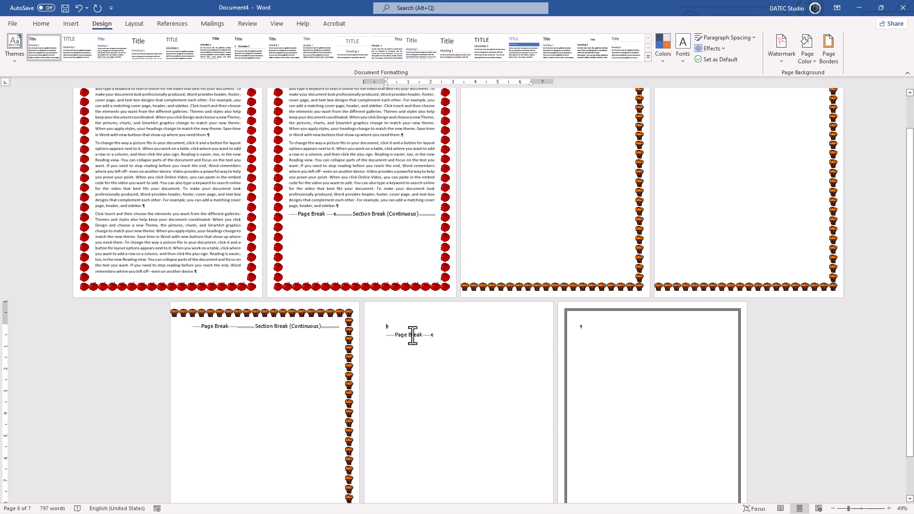
{"action": "mouse_move", "coordinate": [274, 333]}
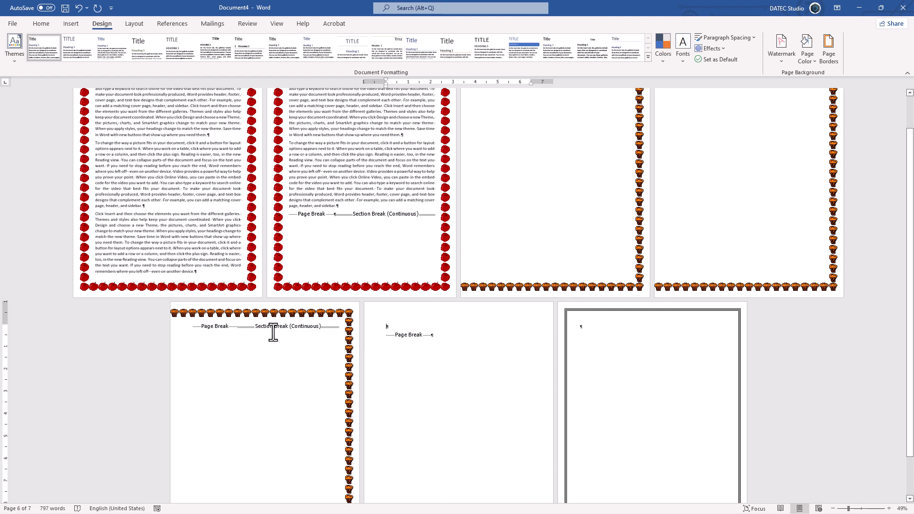
{"action": "mouse_move", "coordinate": [334, 324]}
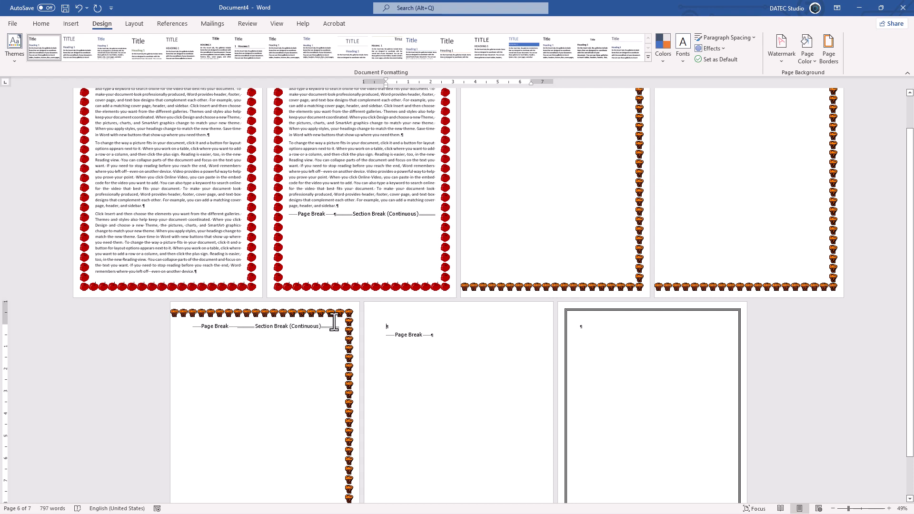
{"action": "mouse_move", "coordinate": [231, 331]}
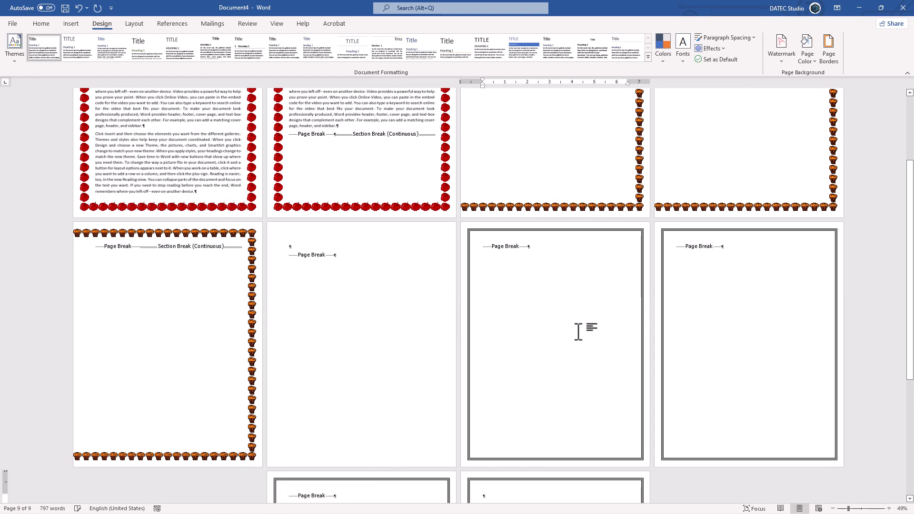
Step: Scroll down through the added pages to review the gray box borders
{"action": "scroll", "scroll_direction": "down", "scroll_amount": 3}
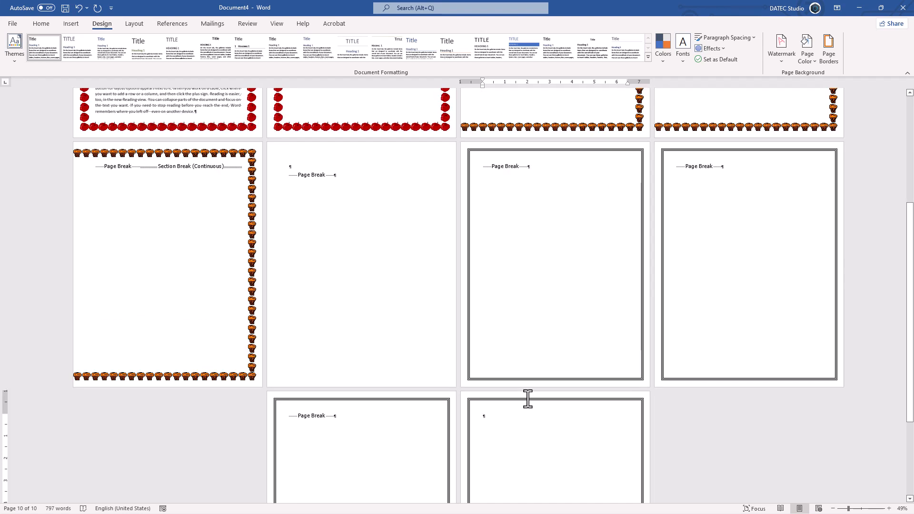
{"action": "scroll", "scroll_direction": "down", "scroll_amount": 3}
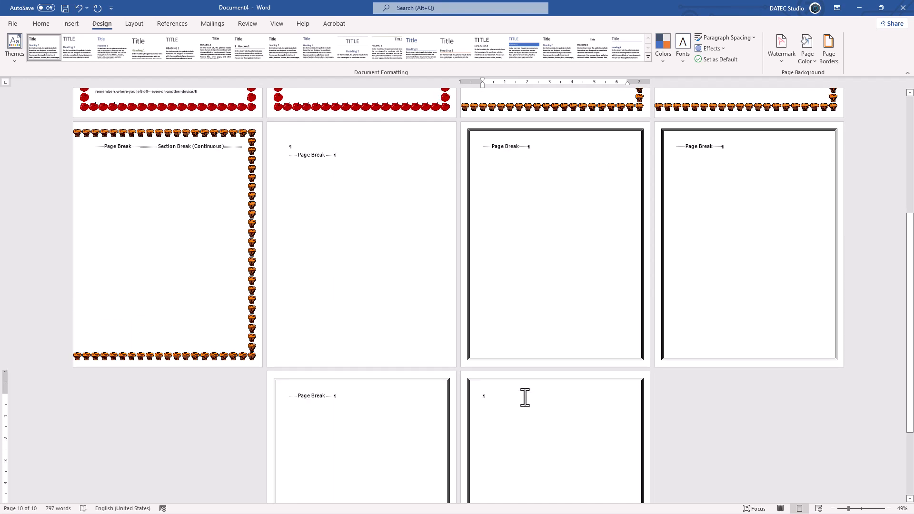